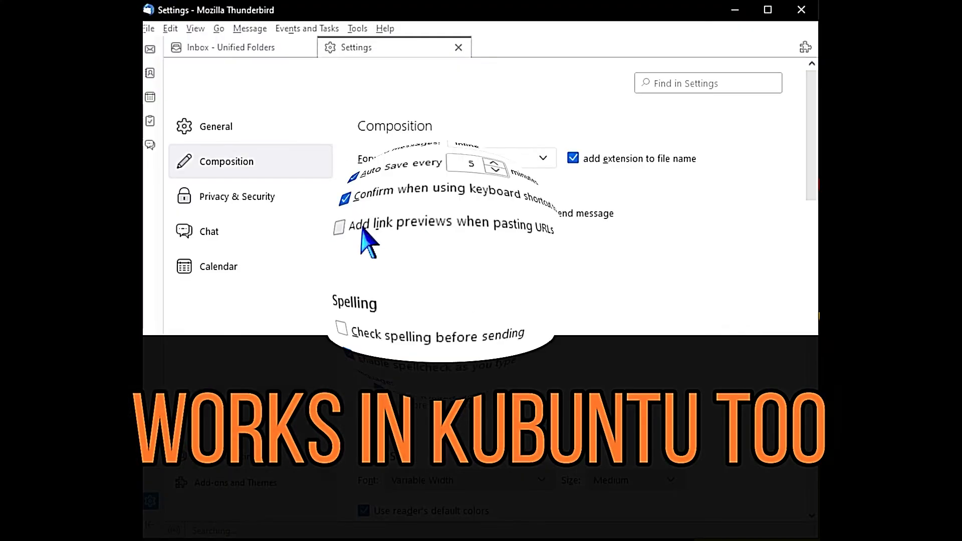
# Enable 'Add link previews when pasting URLs' in the Composition settings
pyautogui.click(340, 227)
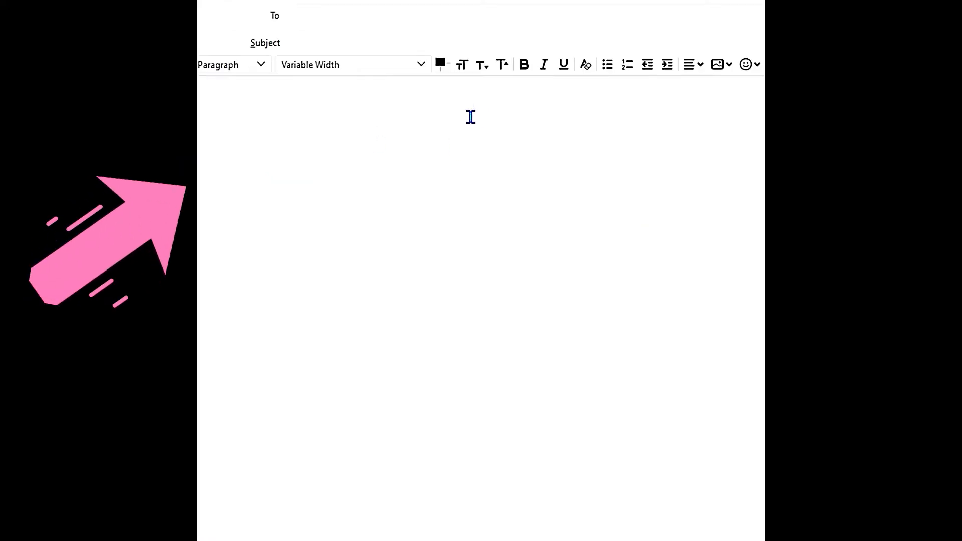
pyautogui.write('https://www.youtube.com/watch?v=3ZWmRovSJpY')
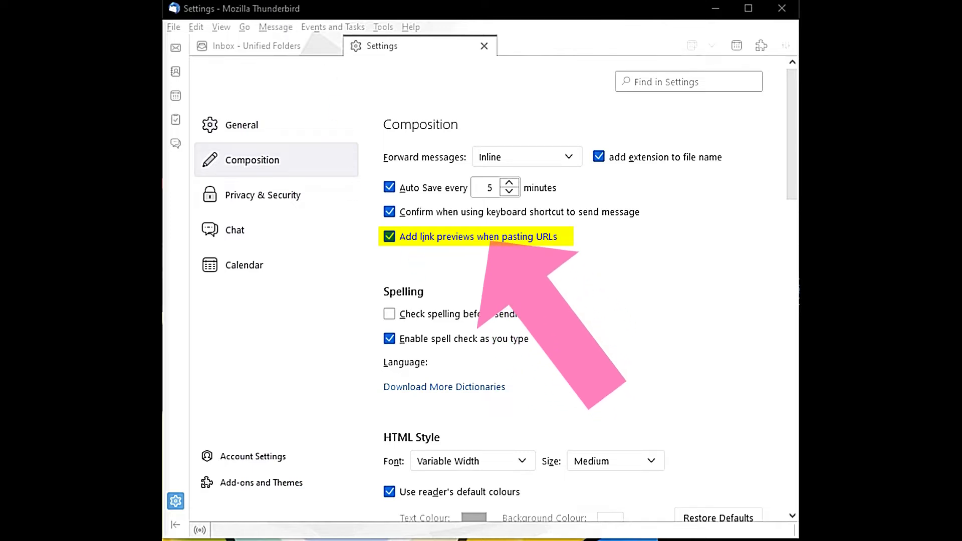
pyautogui.moveTo(447, 251)
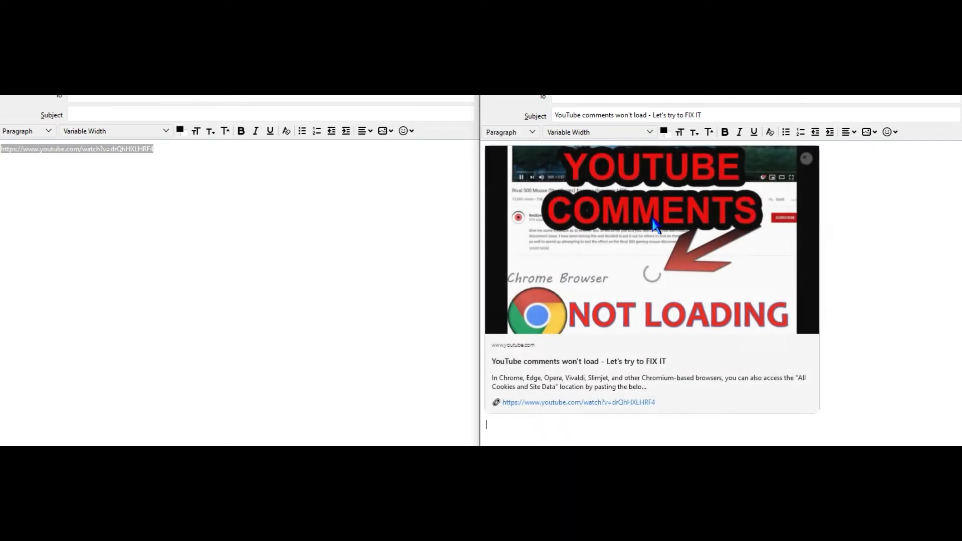
# Deselect the plain pasted YouTube link in the left message body
pyautogui.click(267, 156)
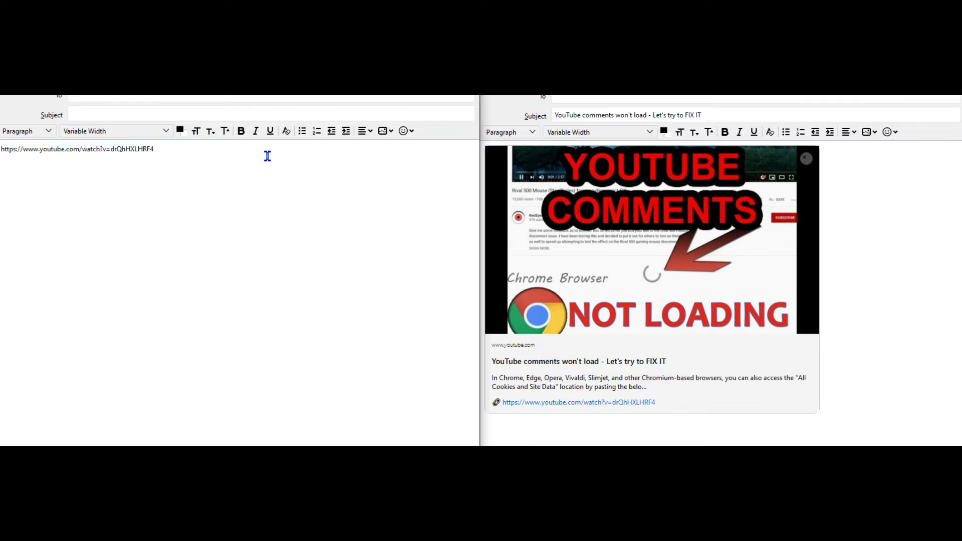
pyautogui.moveTo(275, 189)
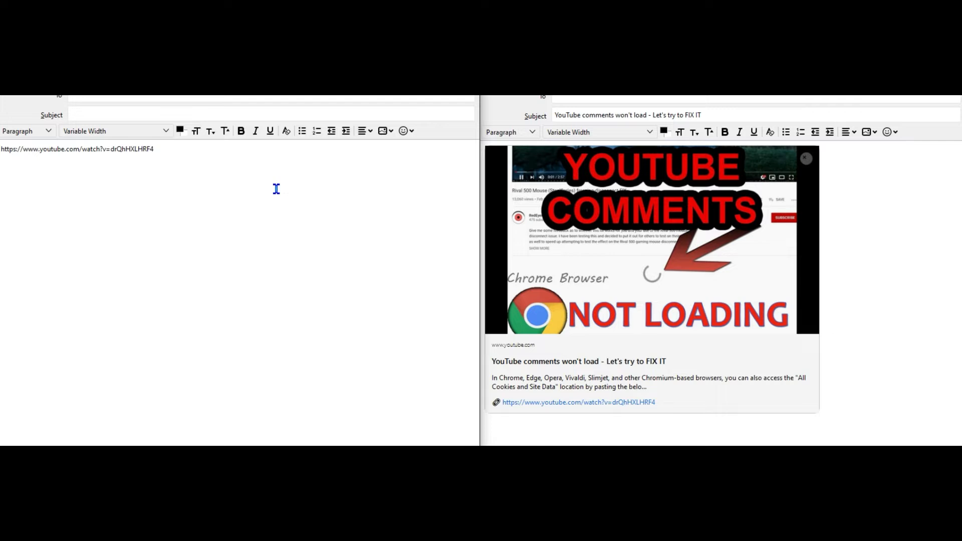
# Start the update to 102.2.1 from Help > About Thunderbird
pyautogui.click(174, 105)
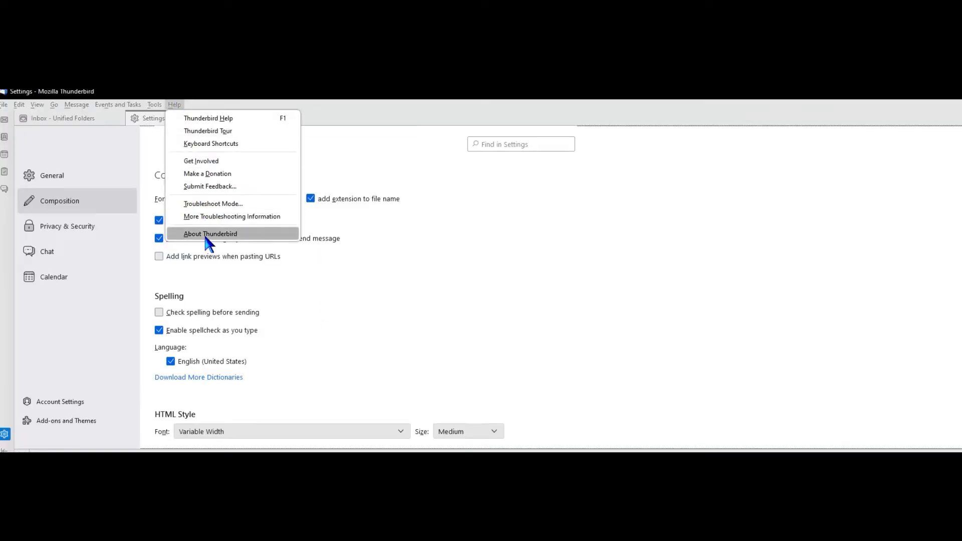
pyautogui.click(210, 233)
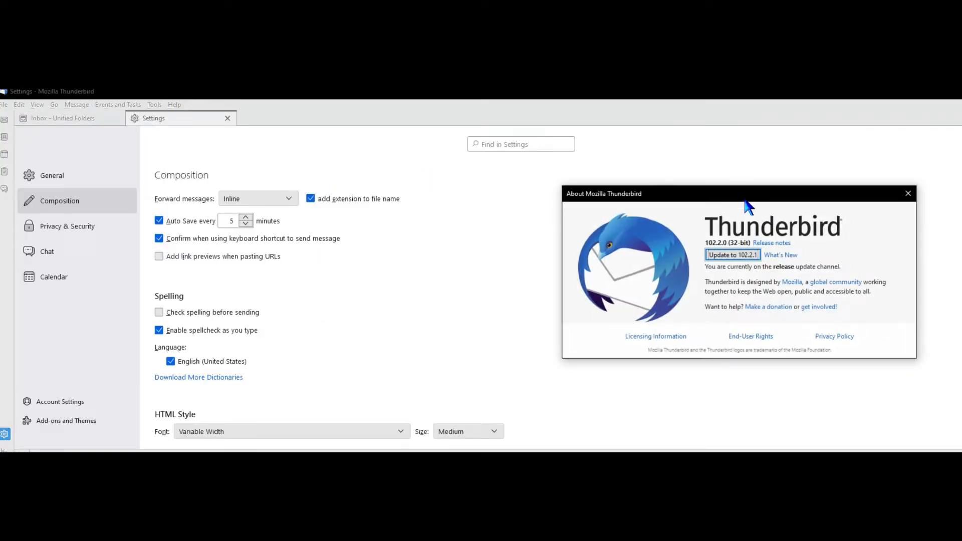
pyautogui.click(732, 254)
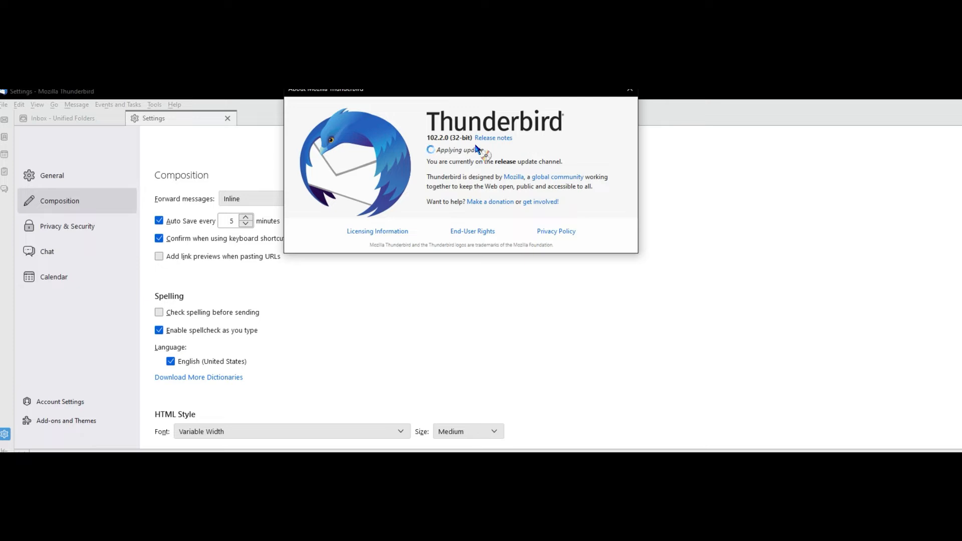
pyautogui.click(629, 90)
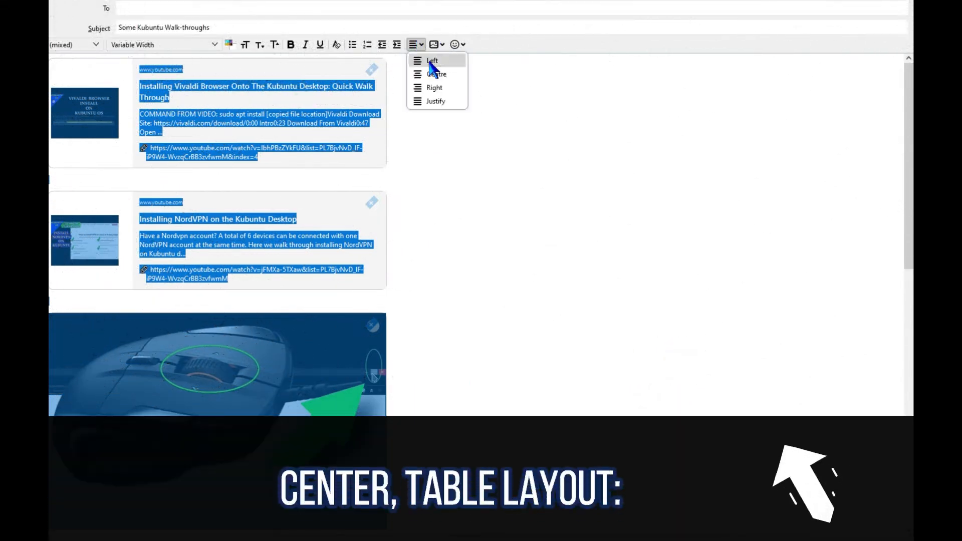
# Center the link preview cards and insert a two-column table
pyautogui.click(432, 60)
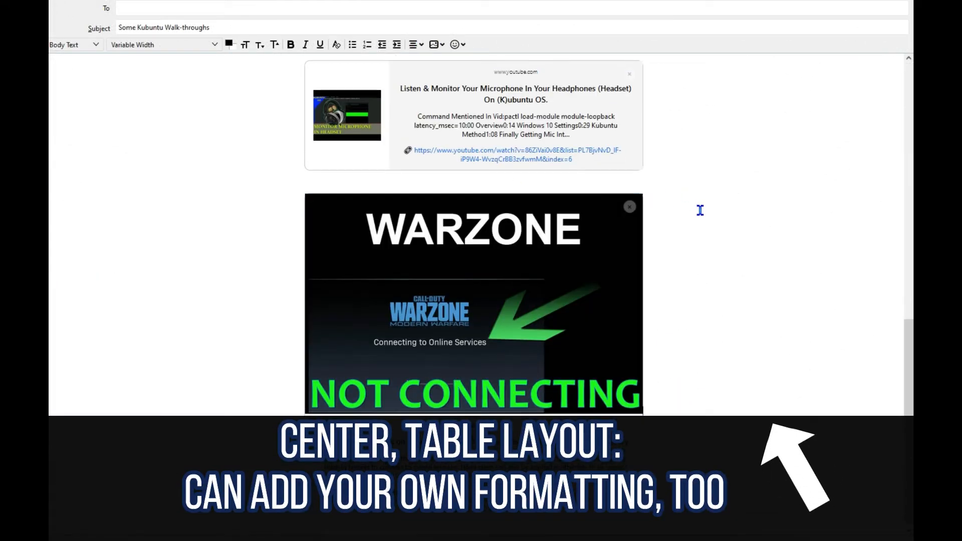
pyautogui.click(440, 46)
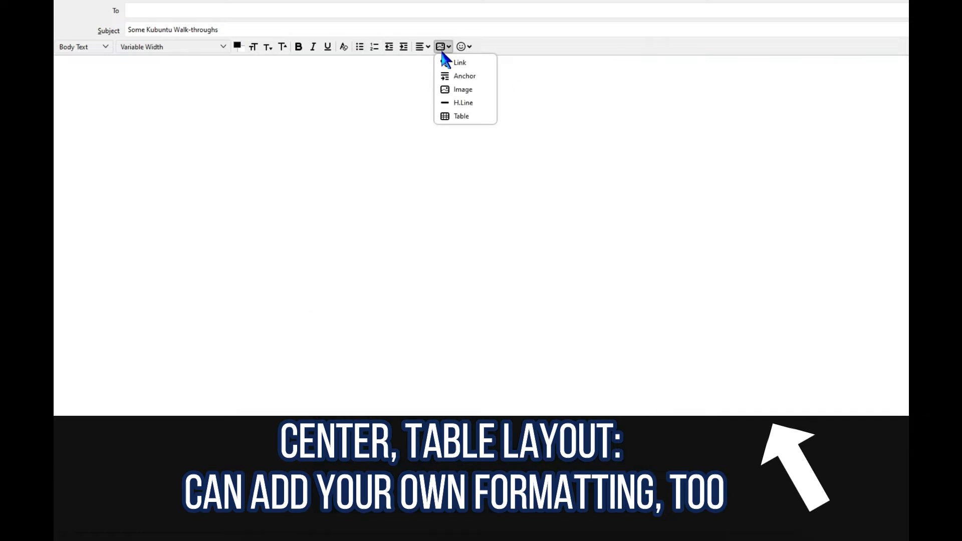
pyautogui.click(461, 116)
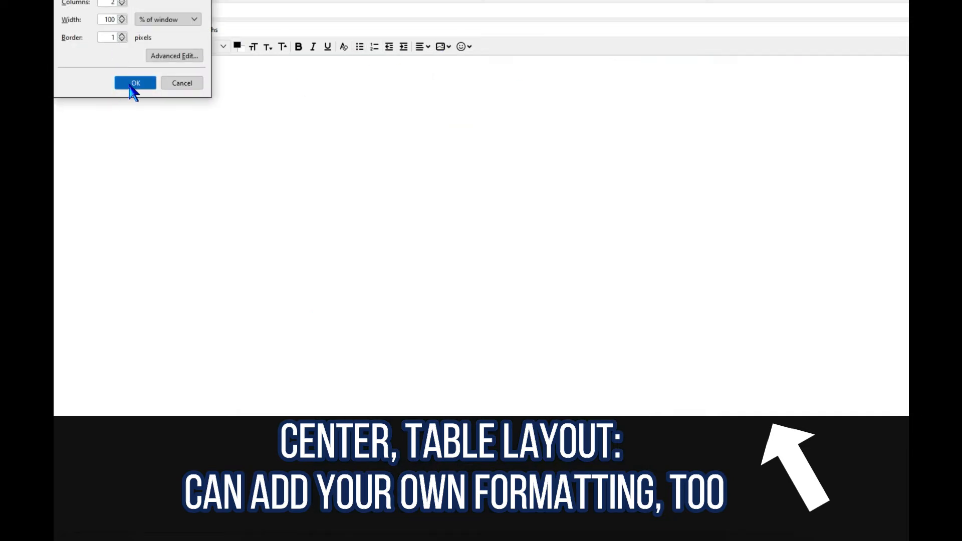
pyautogui.click(135, 83)
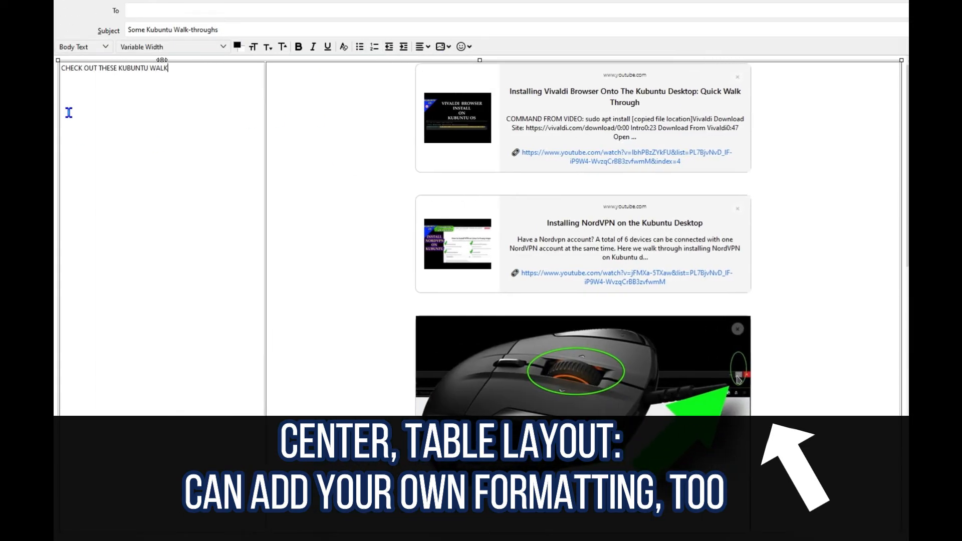
# Write the heading ending '& GAMING' in the left table cell
pyautogui.click(283, 47)
pyautogui.write('-THROUGHS')
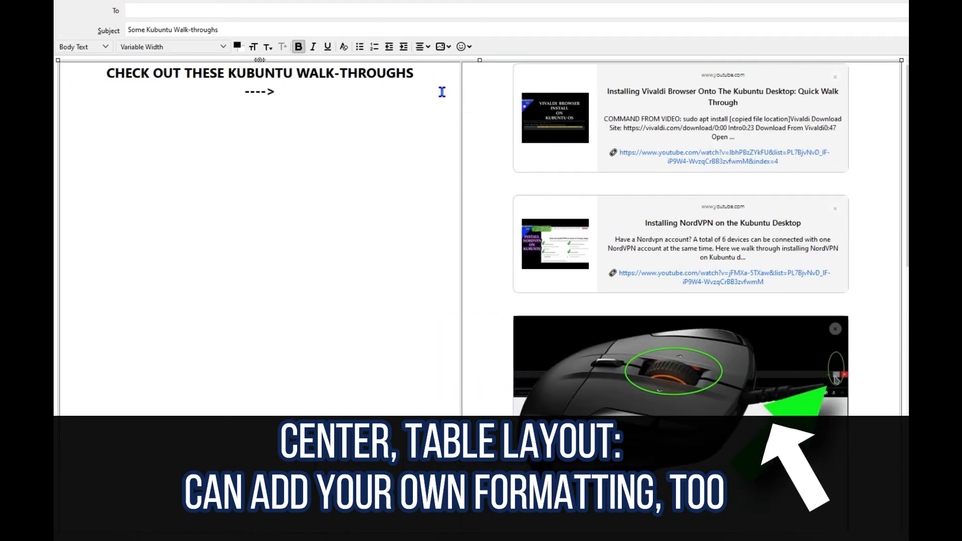
pyautogui.write('& GAMING')
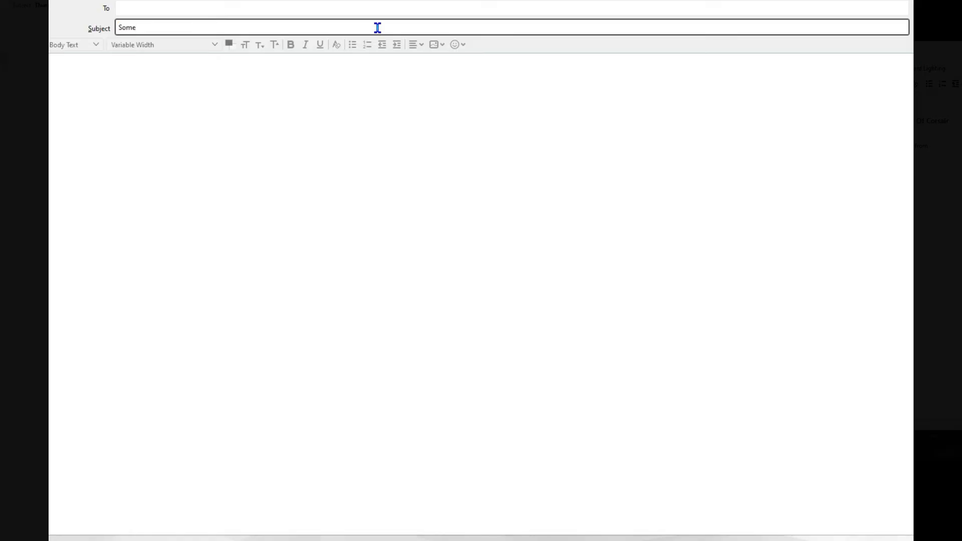
# Enter the subject 'Kubuntu Walk-throughs' and review the stacked preview cards
pyautogui.write('Kubuntu Walk-throughs')
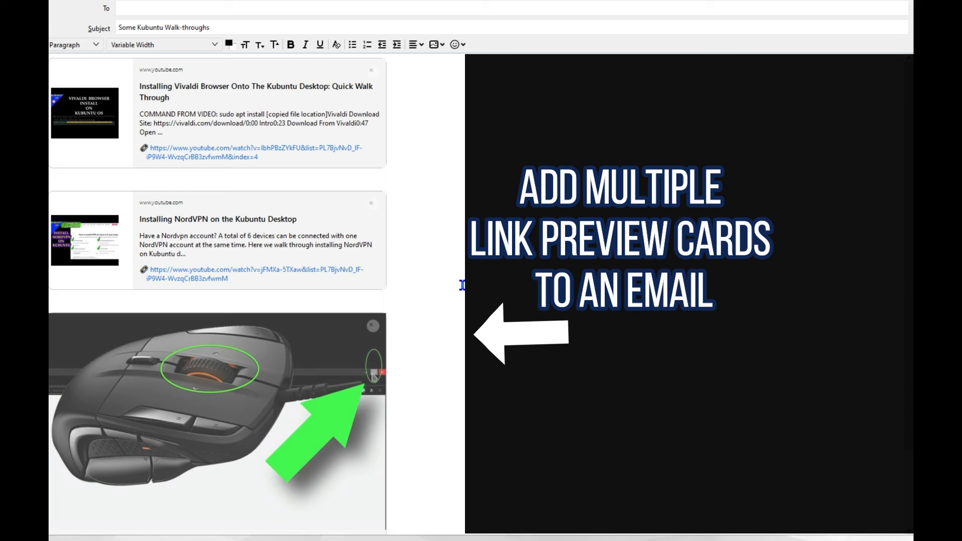
pyautogui.scroll(-3)
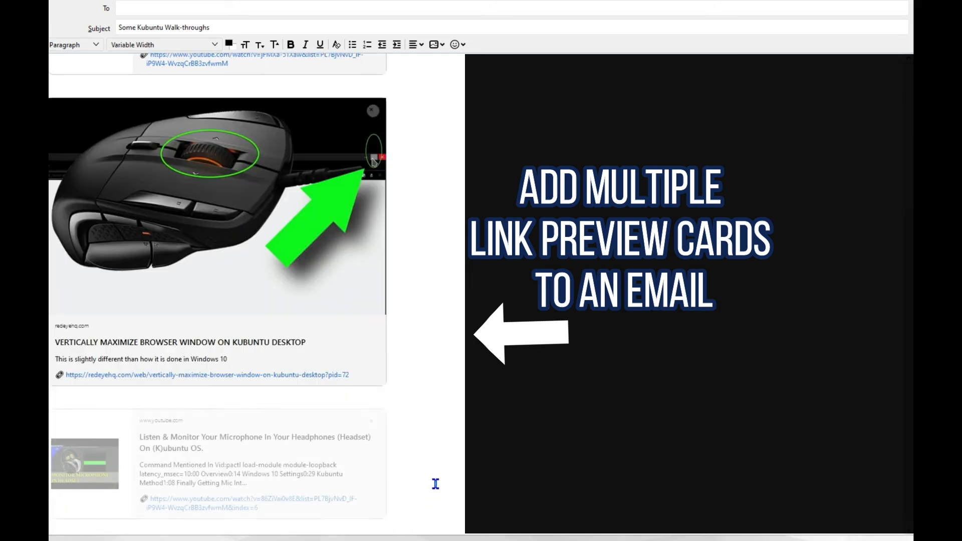
pyautogui.scroll(-3)
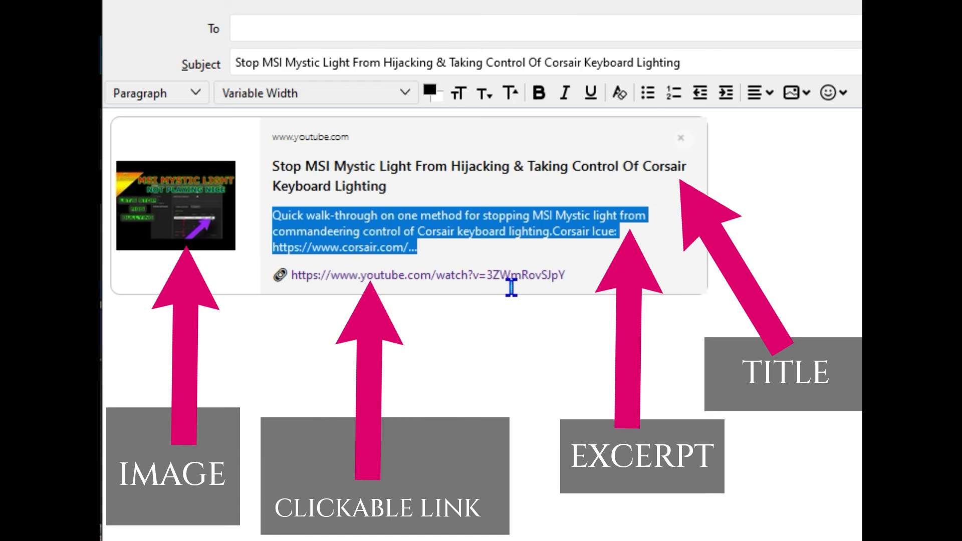
pyautogui.moveTo(401, 225)
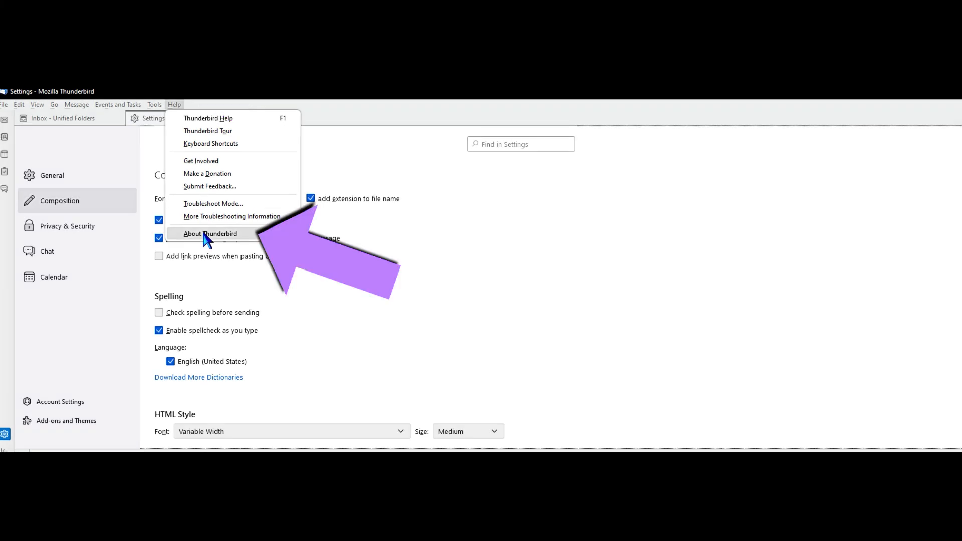
# Apply the 102.2.1 update from the About Thunderbird window
pyautogui.click(209, 233)
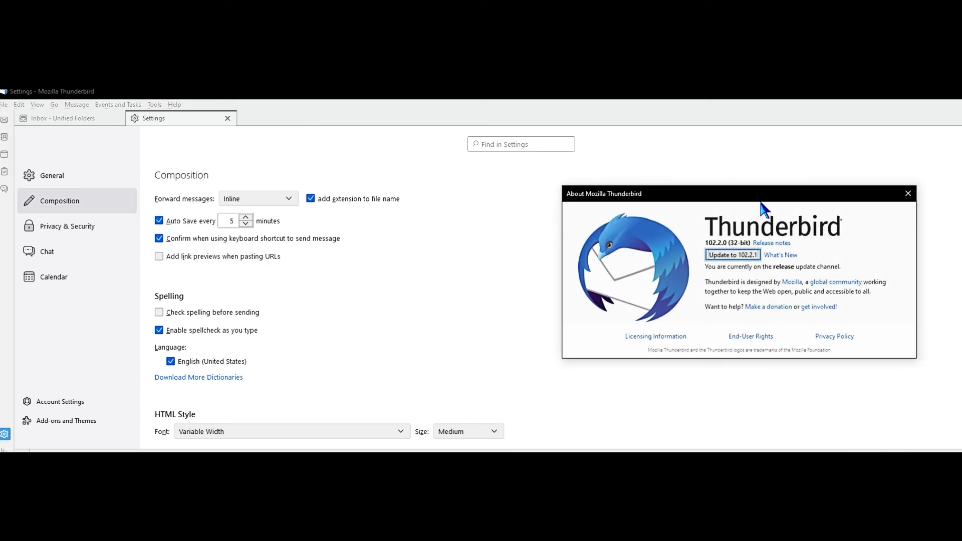
pyautogui.click(731, 254)
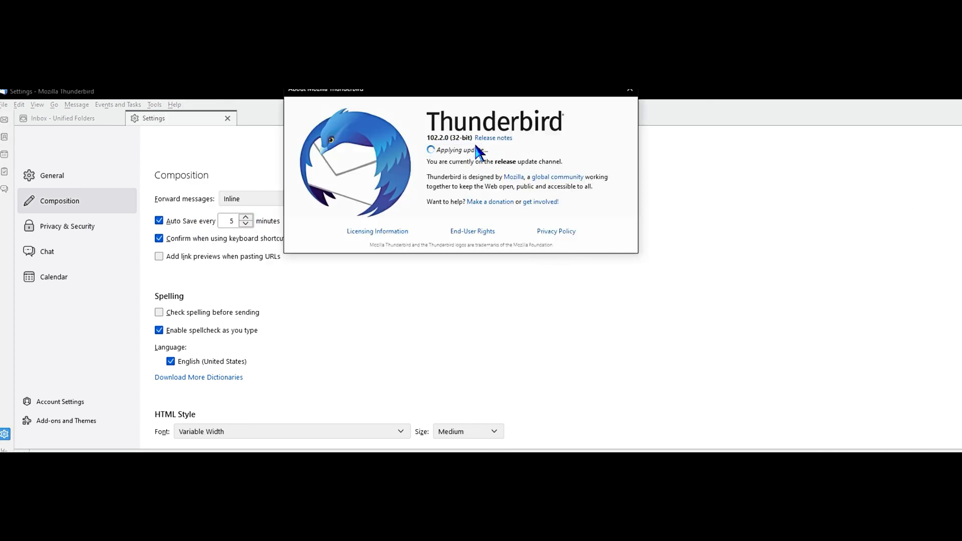